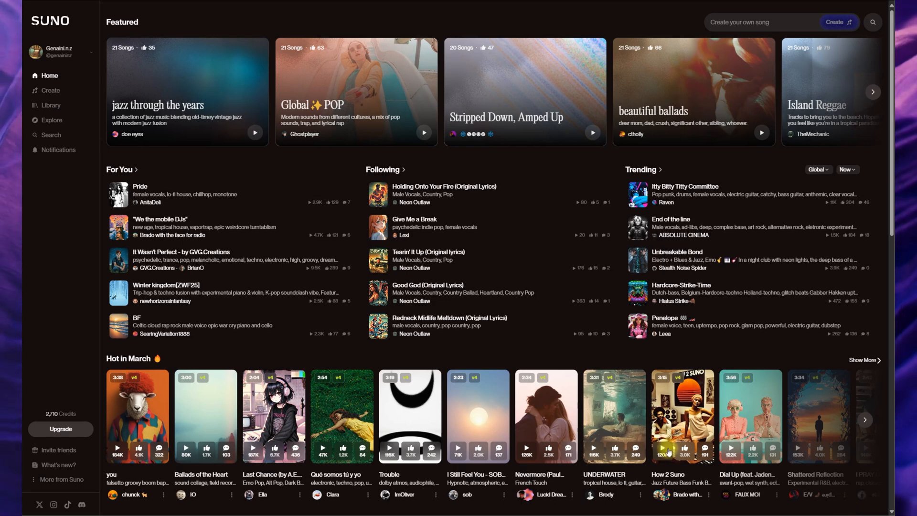
{"action": "mouse_move", "coordinate": [489, 346]}
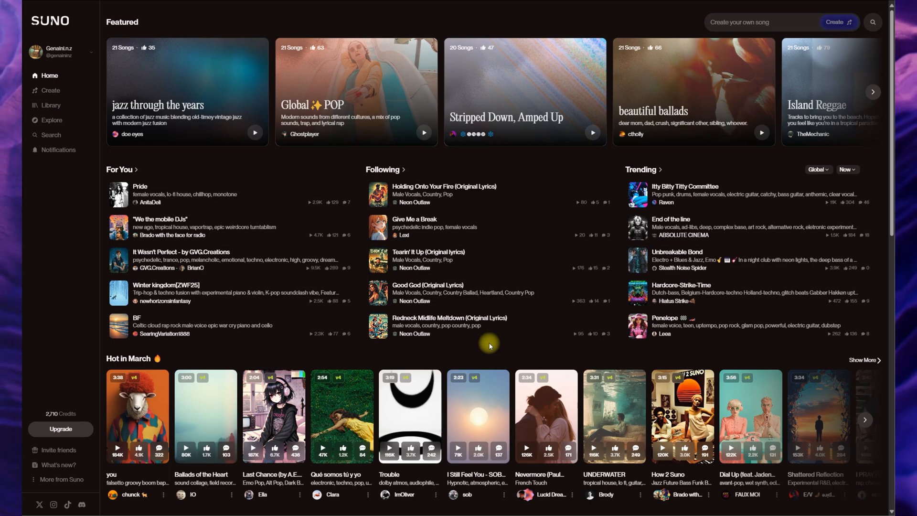
{"action": "mouse_move", "coordinate": [52, 105]}
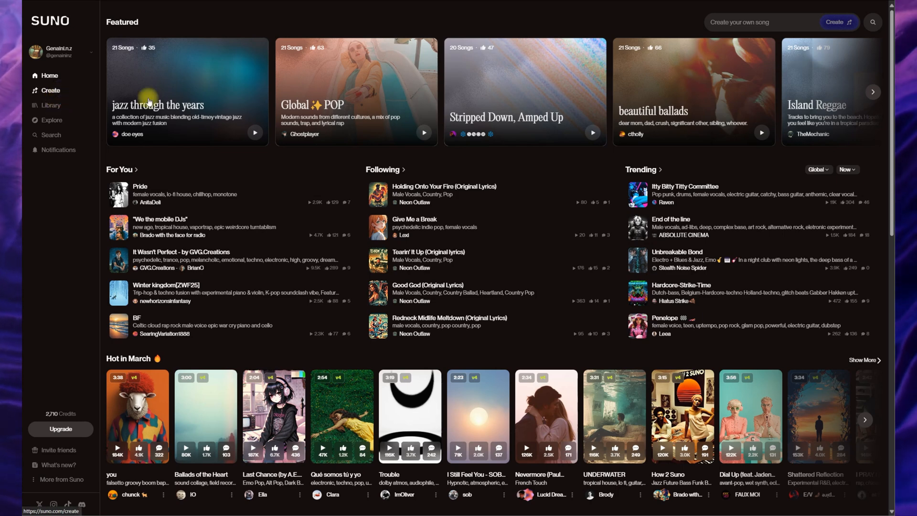
Go to the Create page and show the options menu for the top Divided Man (Remastered) track
{"action": "left_click", "coordinate": [51, 90]}
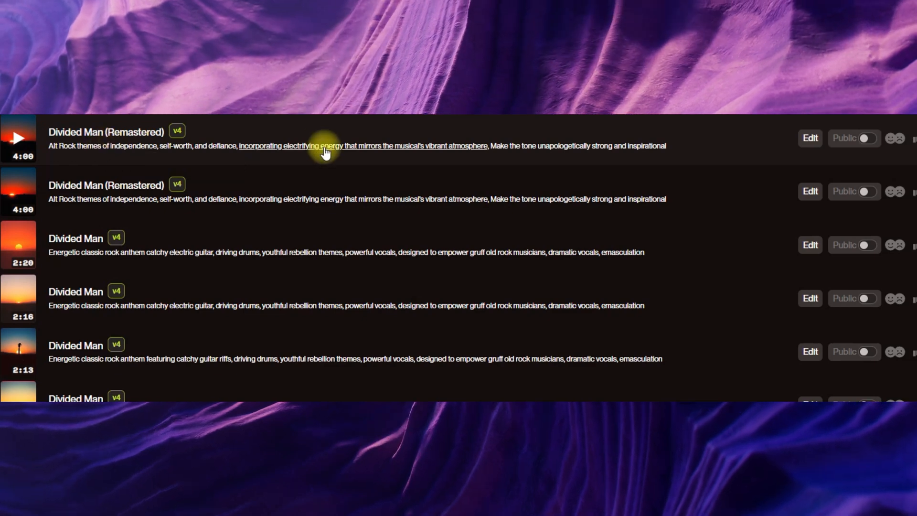
{"action": "mouse_move", "coordinate": [325, 151]}
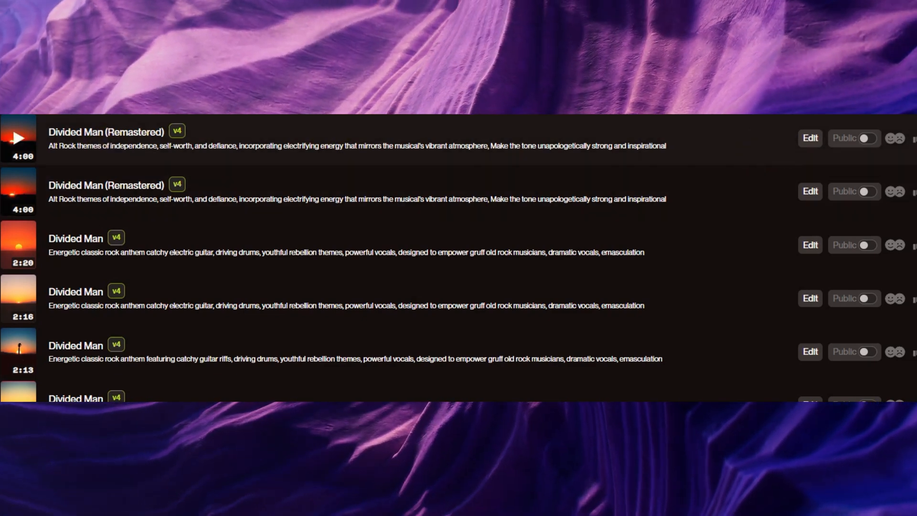
{"action": "left_click", "coordinate": [843, 138]}
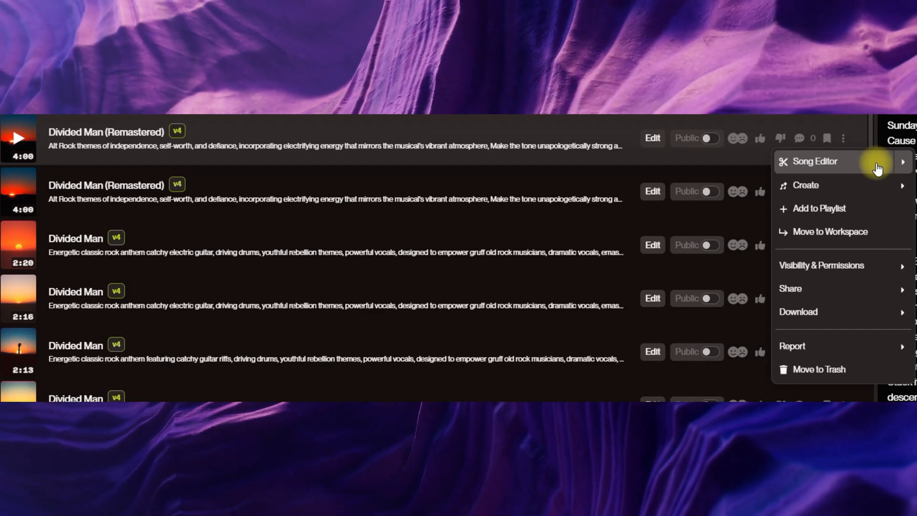
Load the track in the Song Editor and switch to the Remove tool
{"action": "left_click", "coordinate": [813, 161]}
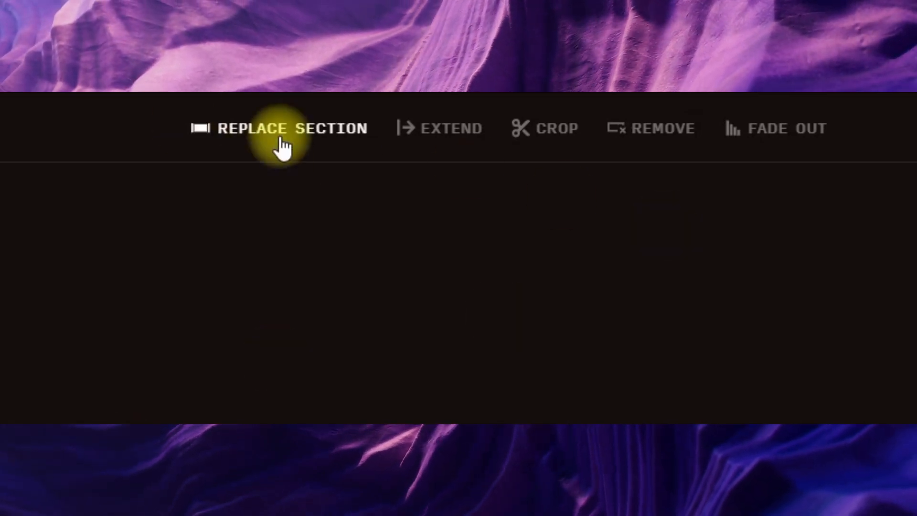
{"action": "mouse_move", "coordinate": [690, 140]}
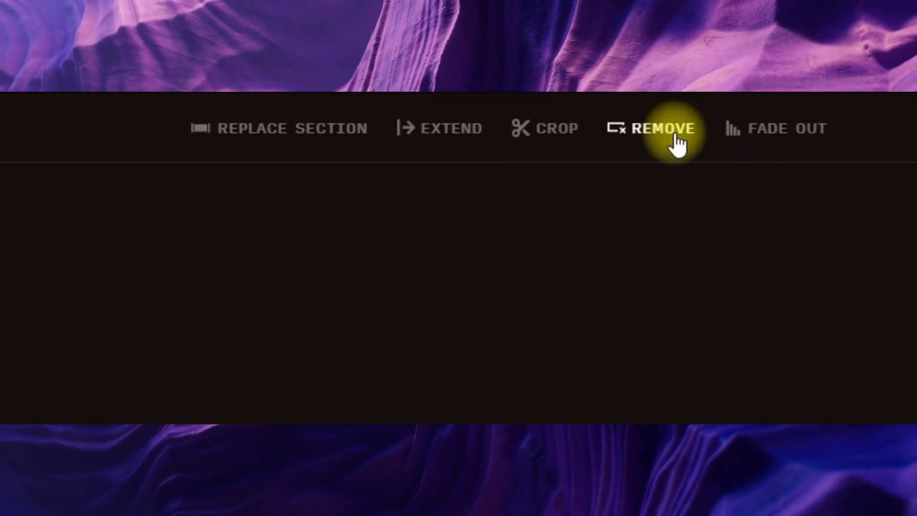
{"action": "left_click", "coordinate": [663, 128]}
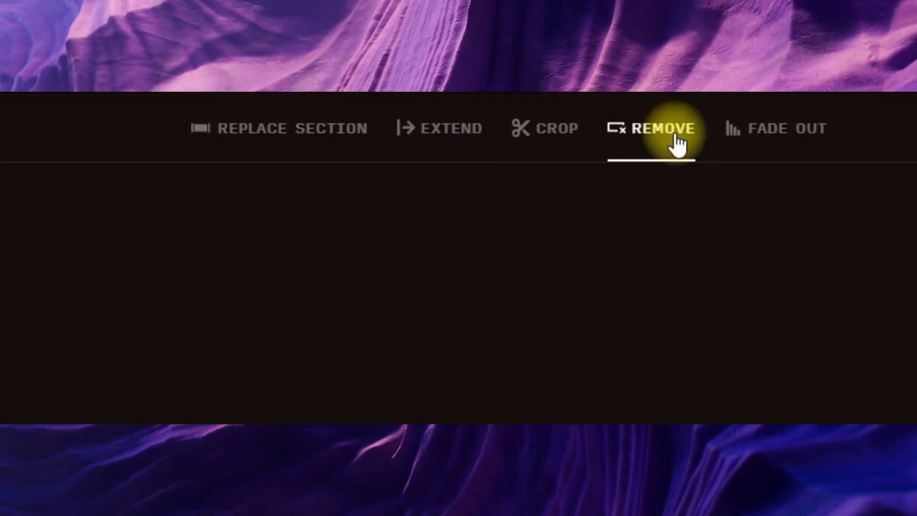
Set the removal span to 03:14.98–03:24.41 and preview playback near the final epic chorus
{"action": "left_click", "coordinate": [651, 128]}
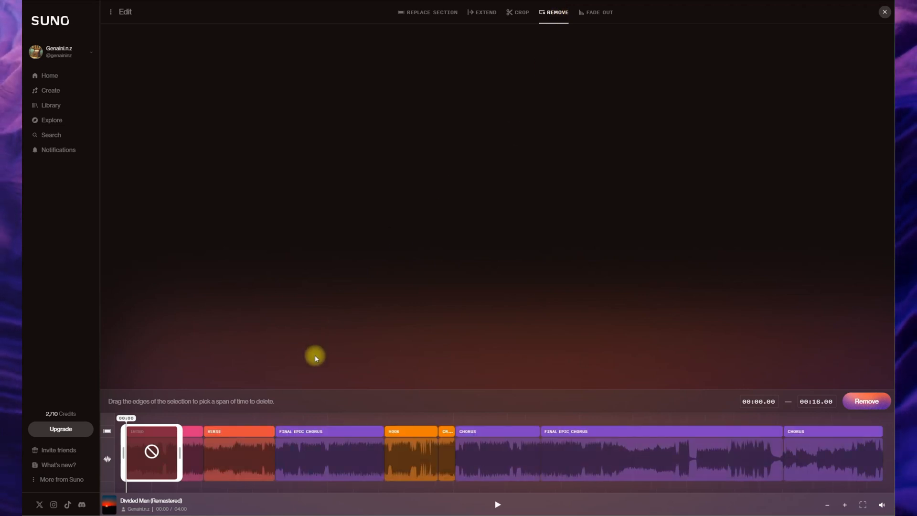
{"action": "mouse_move", "coordinate": [552, 442]}
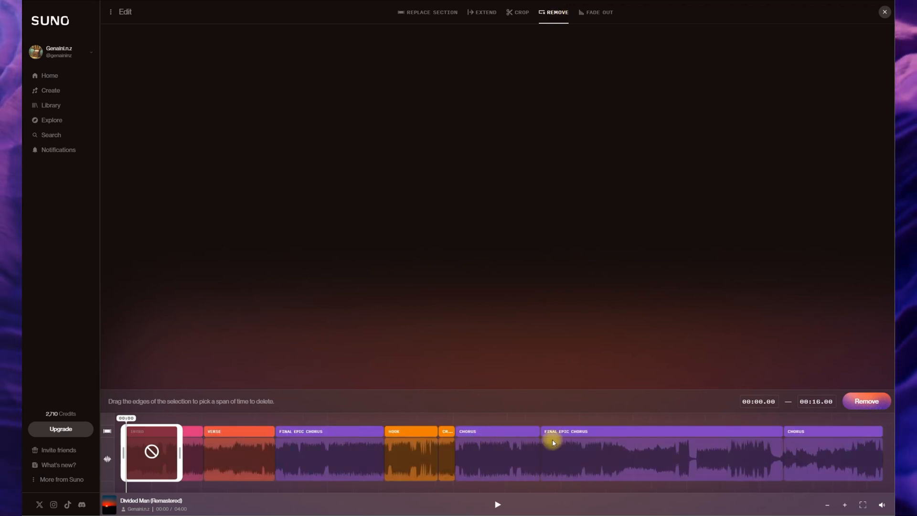
{"action": "mouse_move", "coordinate": [384, 418]}
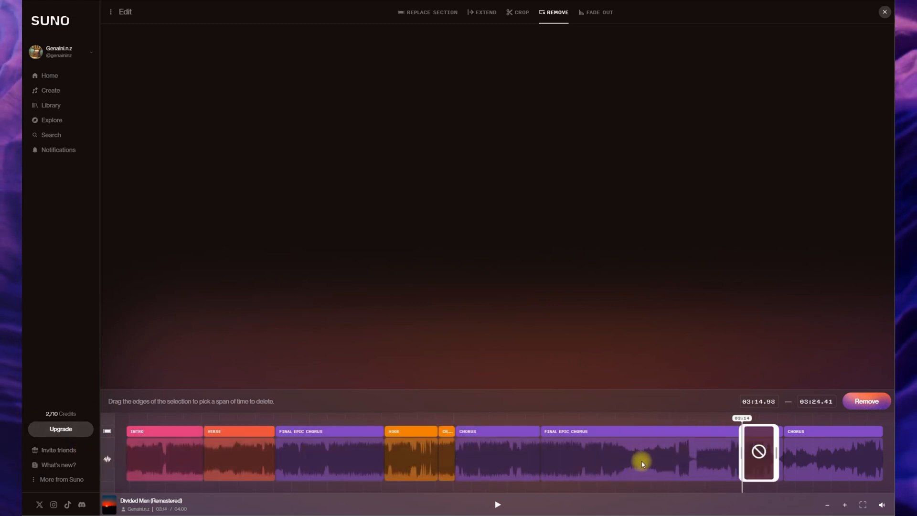
{"action": "left_click", "coordinate": [520, 462]}
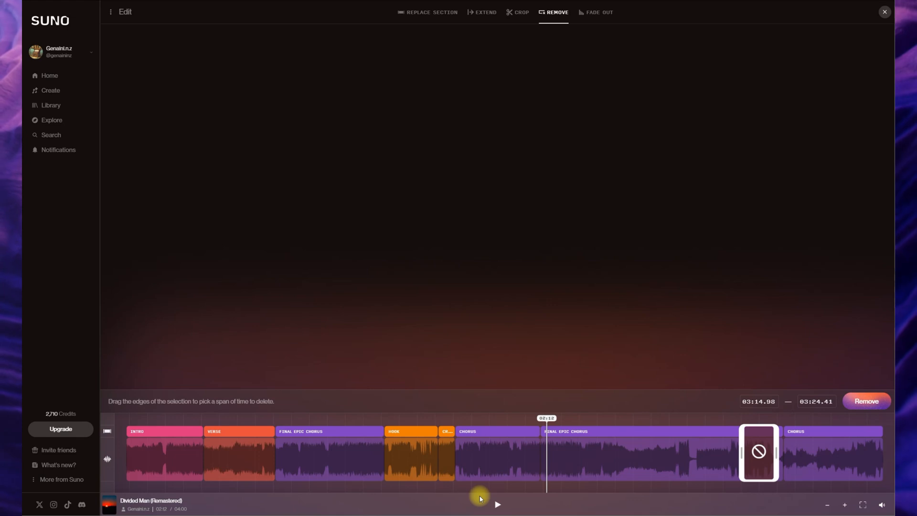
{"action": "mouse_move", "coordinate": [565, 460]}
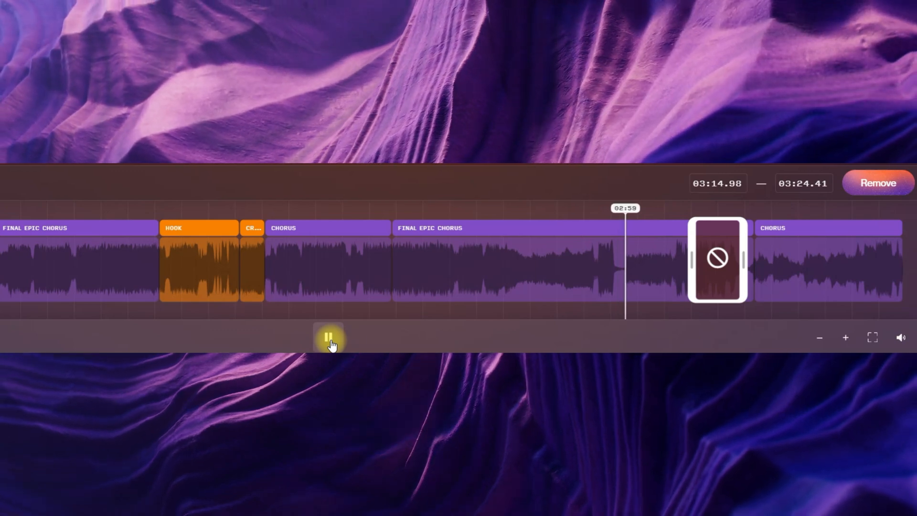
Audition the 02:40.13–02:58.66 span with play/pause, then delete that marked section
{"action": "left_click", "coordinate": [329, 337]}
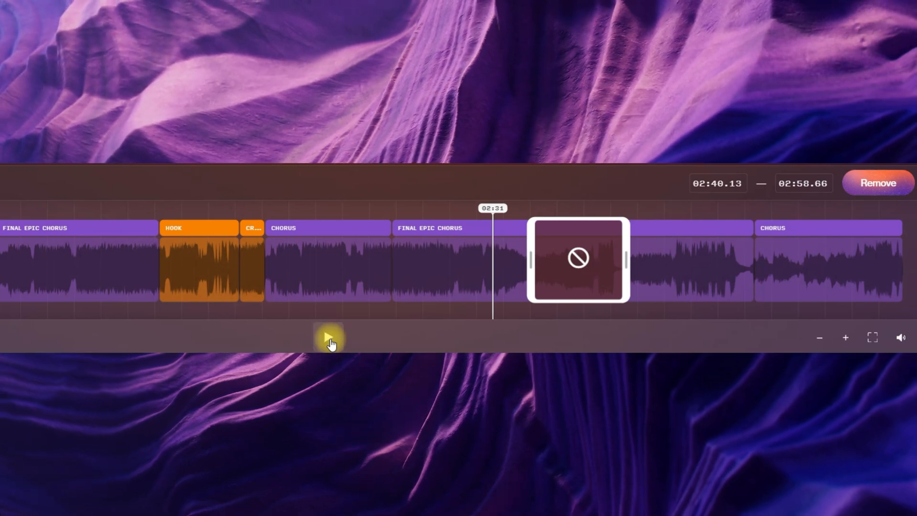
{"action": "left_click", "coordinate": [331, 338]}
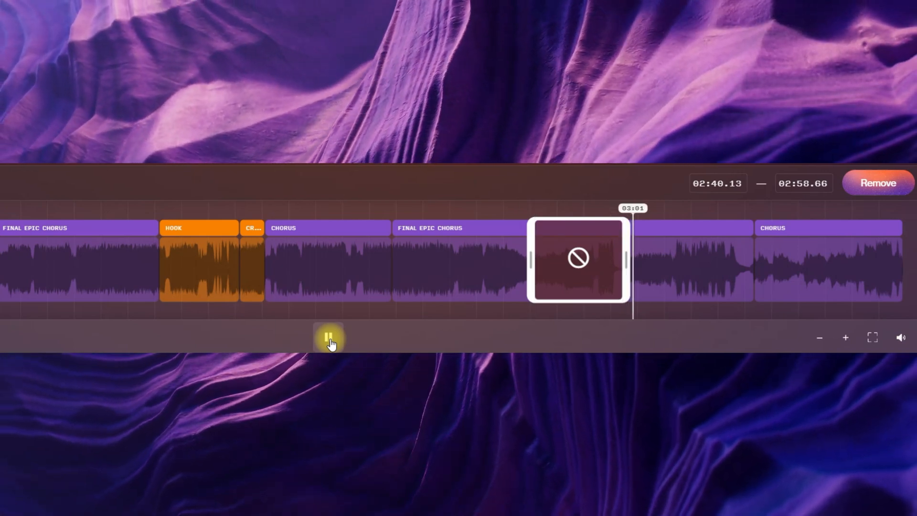
{"action": "left_click", "coordinate": [330, 338]}
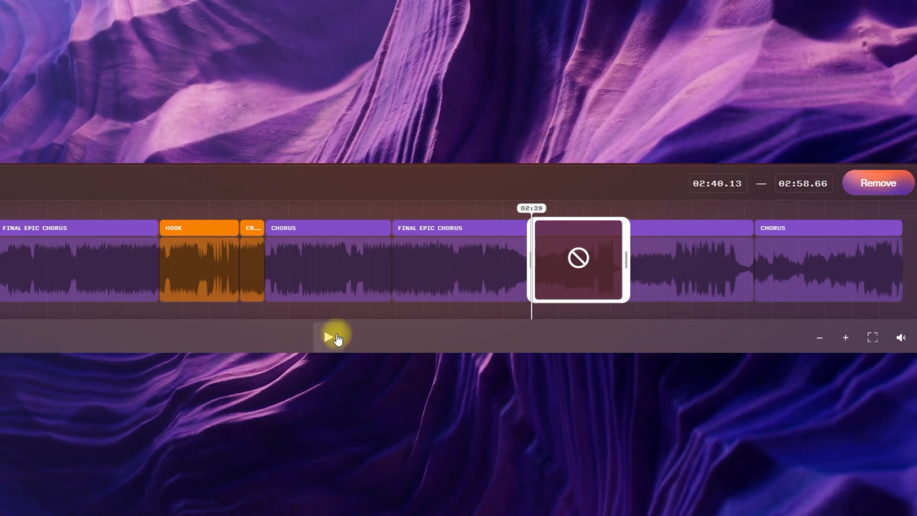
{"action": "mouse_move", "coordinate": [391, 328]}
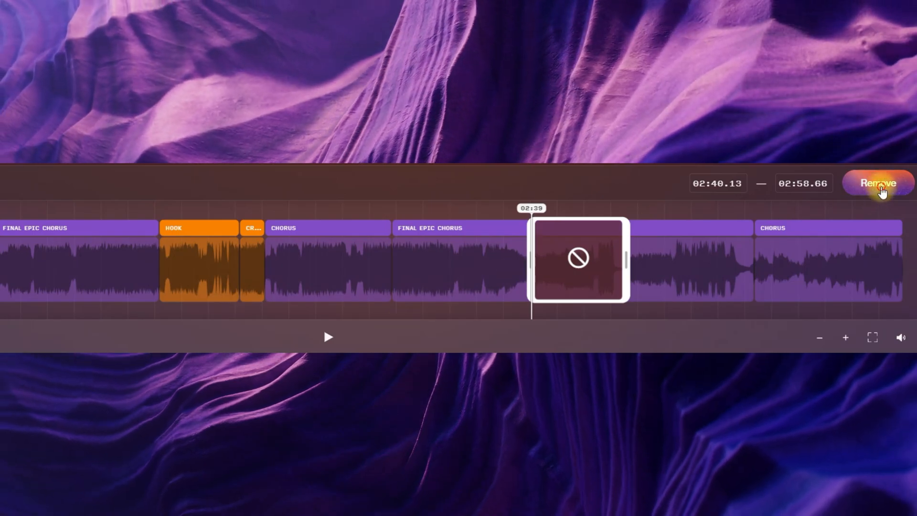
{"action": "left_click", "coordinate": [879, 183]}
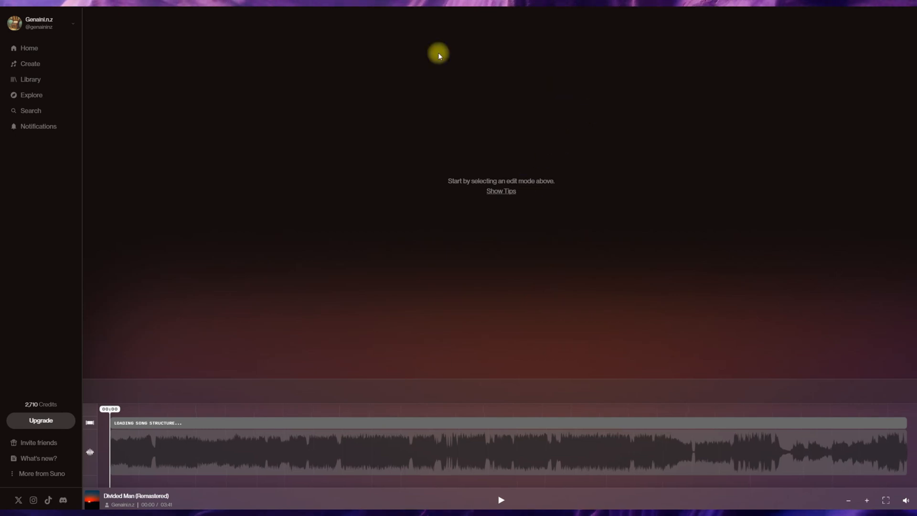
Leave the editor, returning to the song list showing the 3:41 Divided Man (Remastered)
{"action": "left_click", "coordinate": [30, 63]}
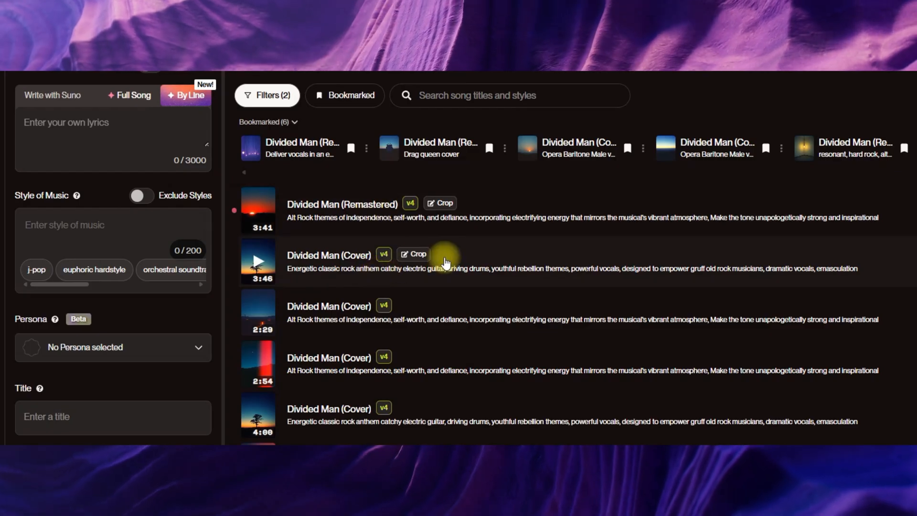
{"action": "mouse_move", "coordinate": [259, 240]}
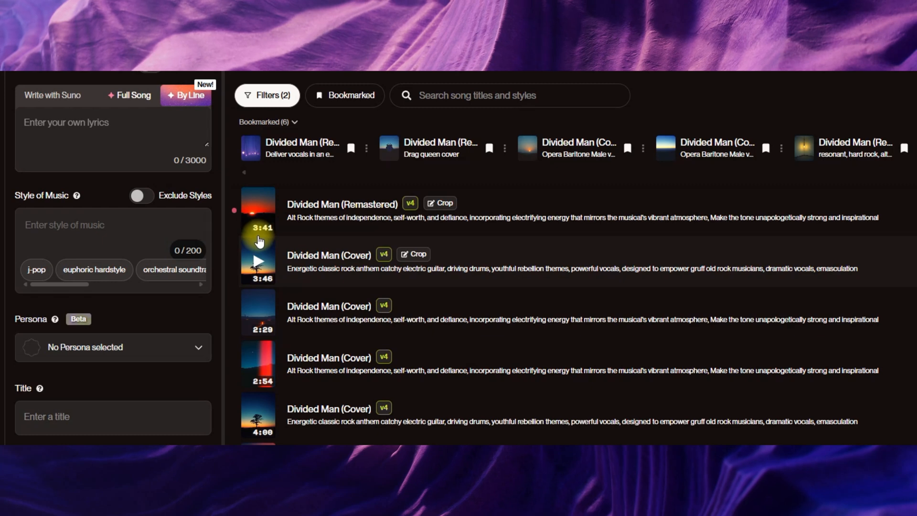
{"action": "mouse_move", "coordinate": [258, 240]}
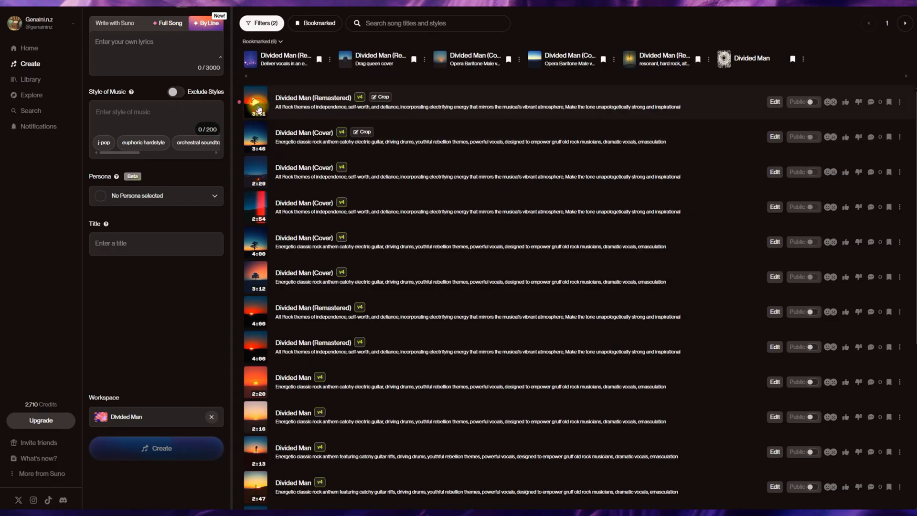
Play the edited 3:41 track, skip past the cut, and pause around 02:43
{"action": "left_click", "coordinate": [256, 102]}
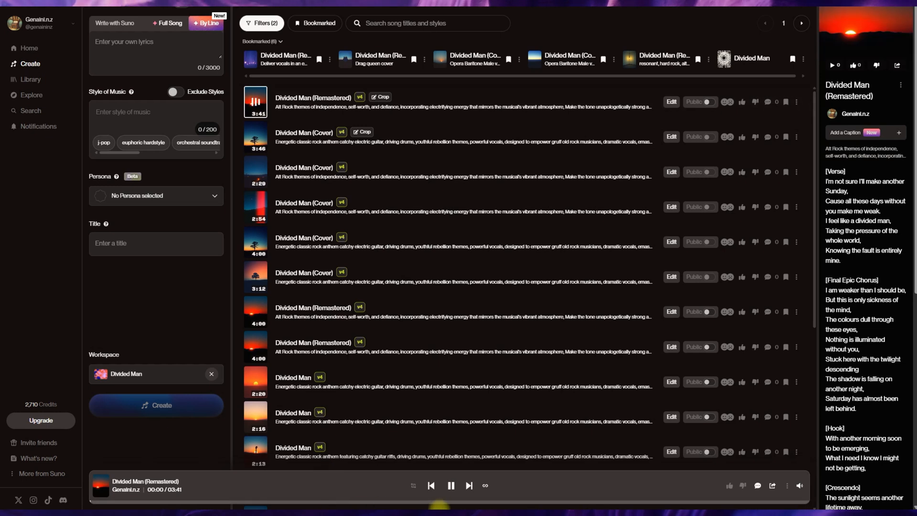
{"action": "left_click", "coordinate": [536, 501]}
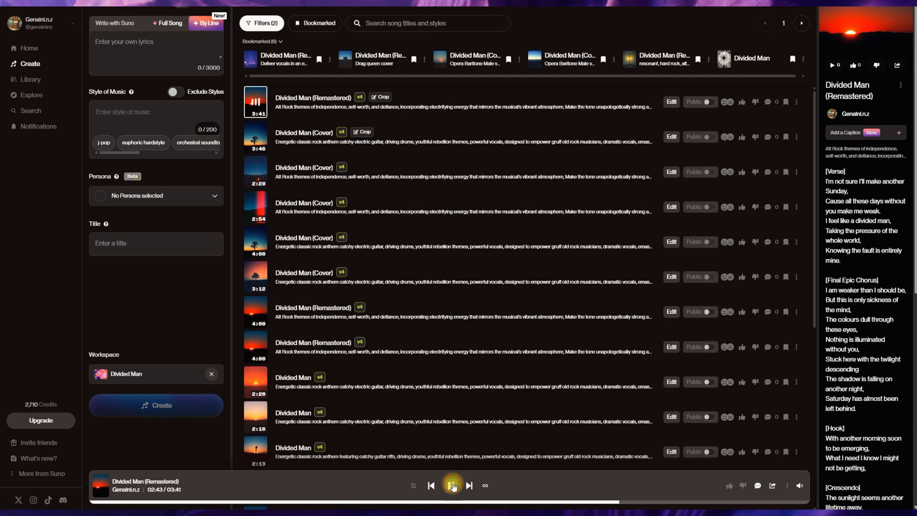
{"action": "left_click", "coordinate": [452, 485]}
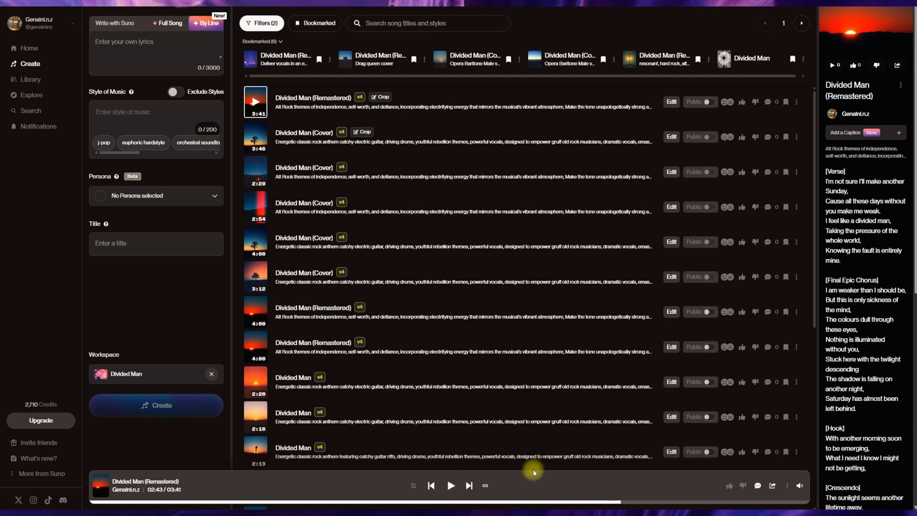
{"action": "mouse_move", "coordinate": [689, 199]}
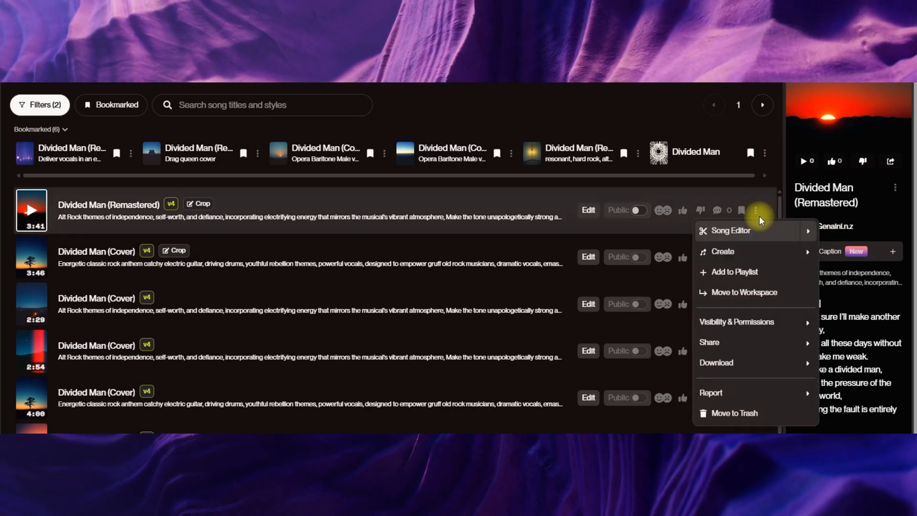
{"action": "mouse_move", "coordinate": [765, 244]}
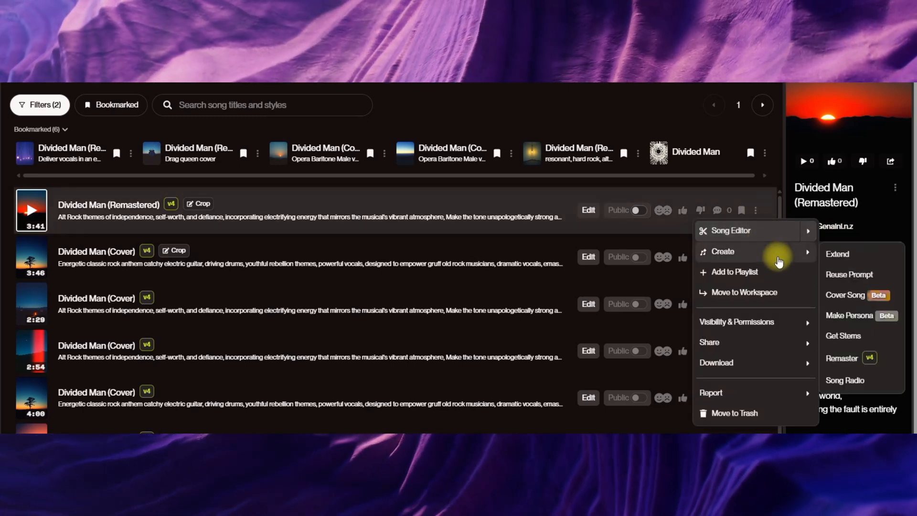
{"action": "mouse_move", "coordinate": [841, 359]}
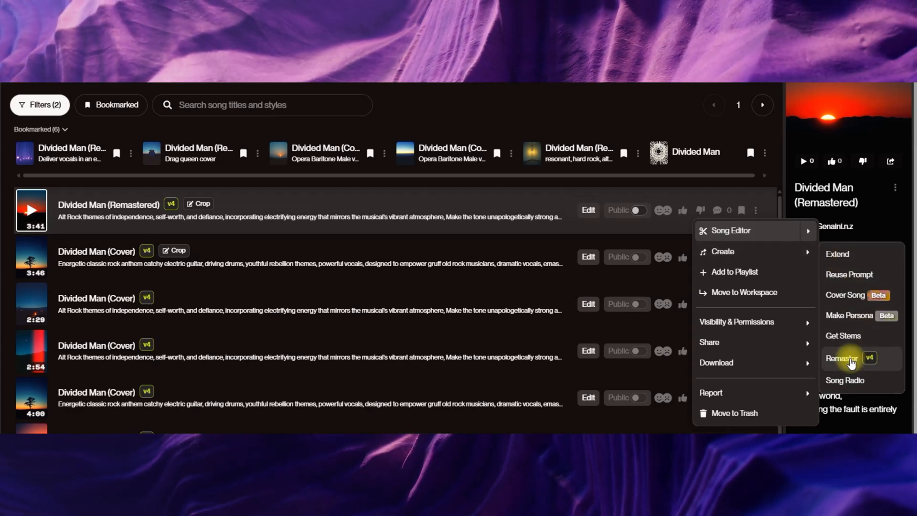
Remaster (v4) the edited track, generating two Divided Man (Remastered x2) versions
{"action": "left_click", "coordinate": [843, 358]}
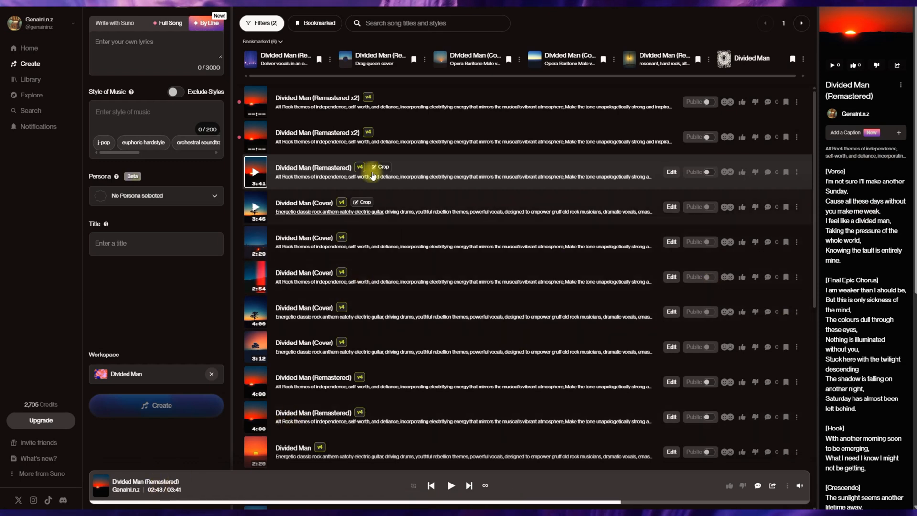
Play the top Divided Man (Remastered x2) version, pausing and resuming around 02:44
{"action": "left_click", "coordinate": [255, 136]}
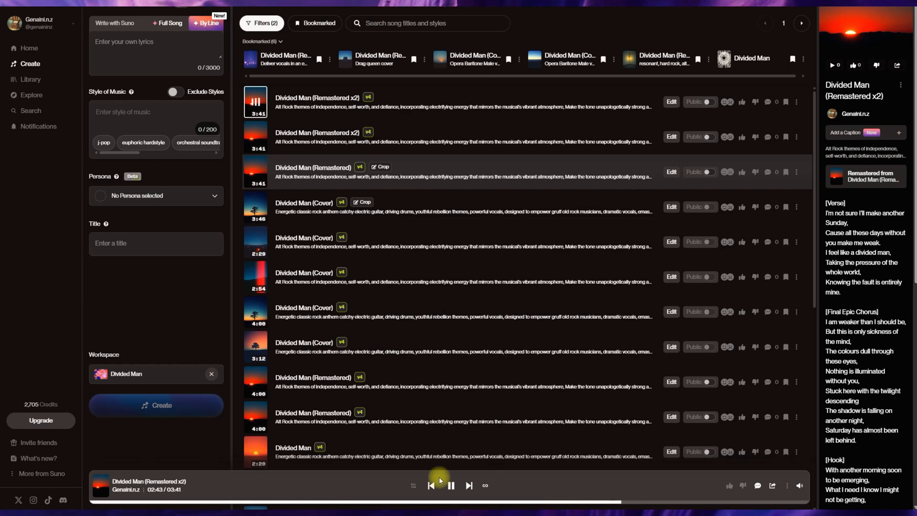
{"action": "left_click", "coordinate": [450, 486]}
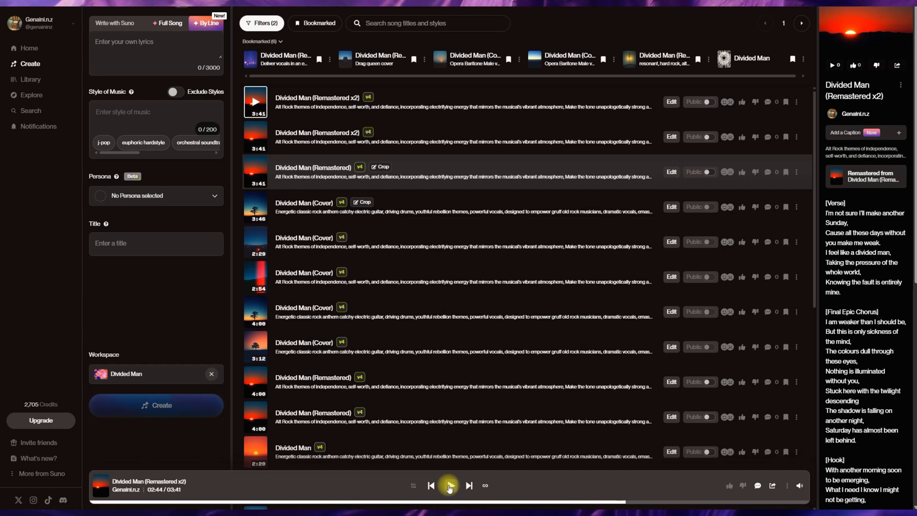
{"action": "left_click", "coordinate": [449, 485]}
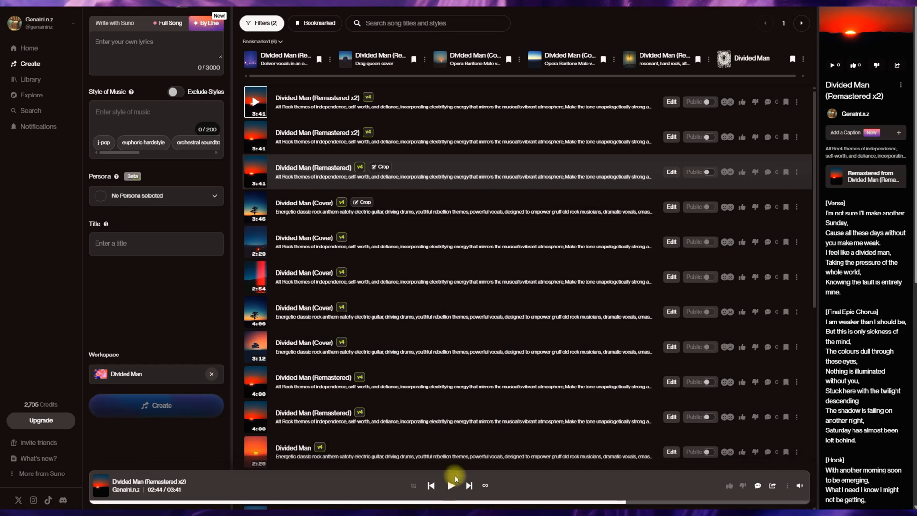